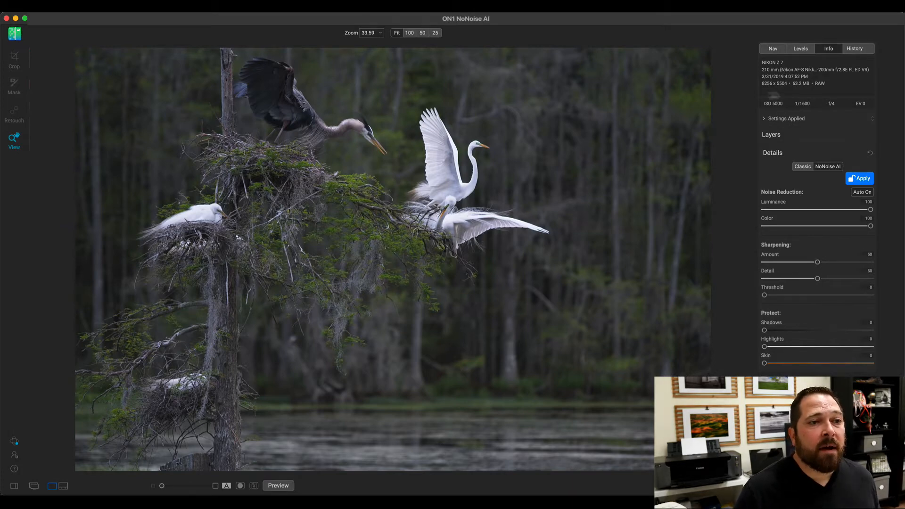
pyautogui.moveTo(795, 103)
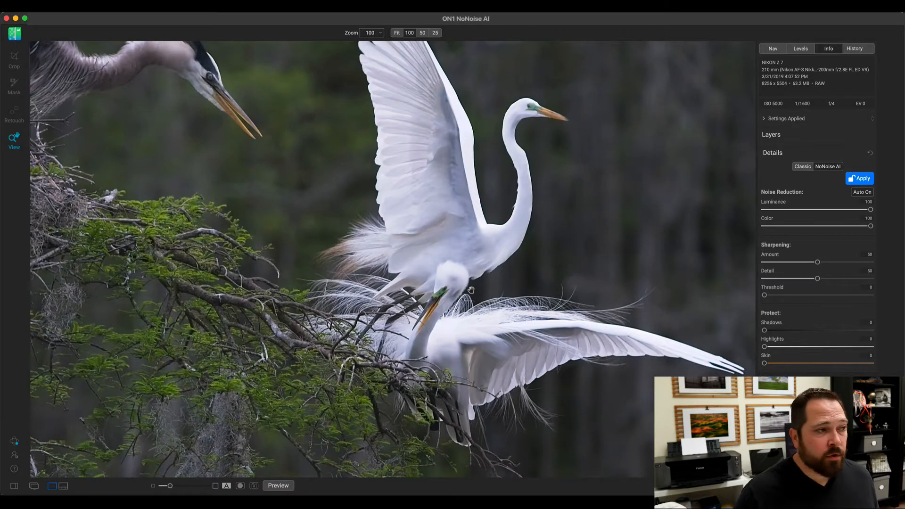
pyautogui.moveTo(343, 373)
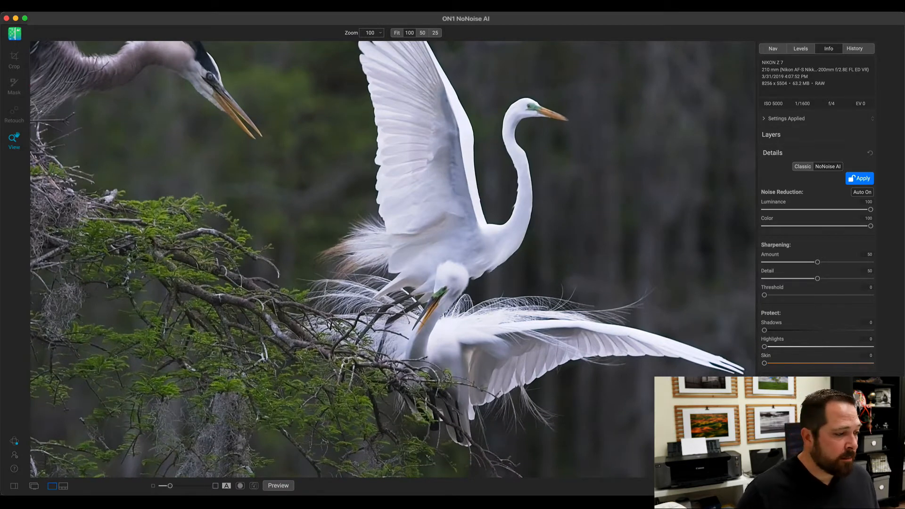
# Toggle the preview off and on over the egrets, then switch to the split before/after view
pyautogui.click(278, 485)
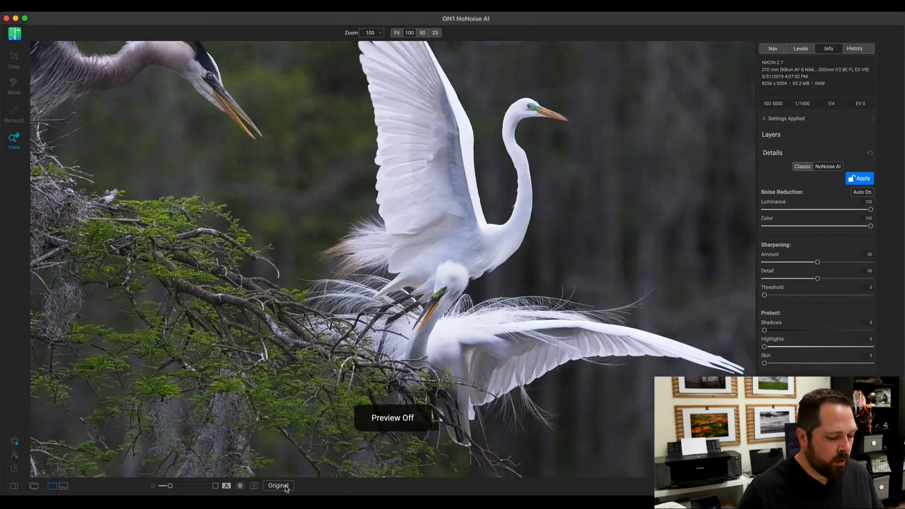
pyautogui.click(279, 485)
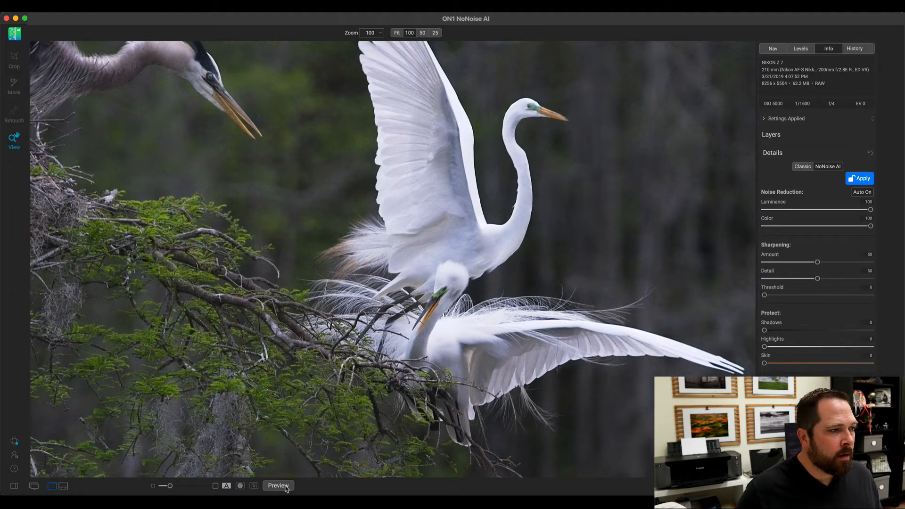
pyautogui.click(224, 485)
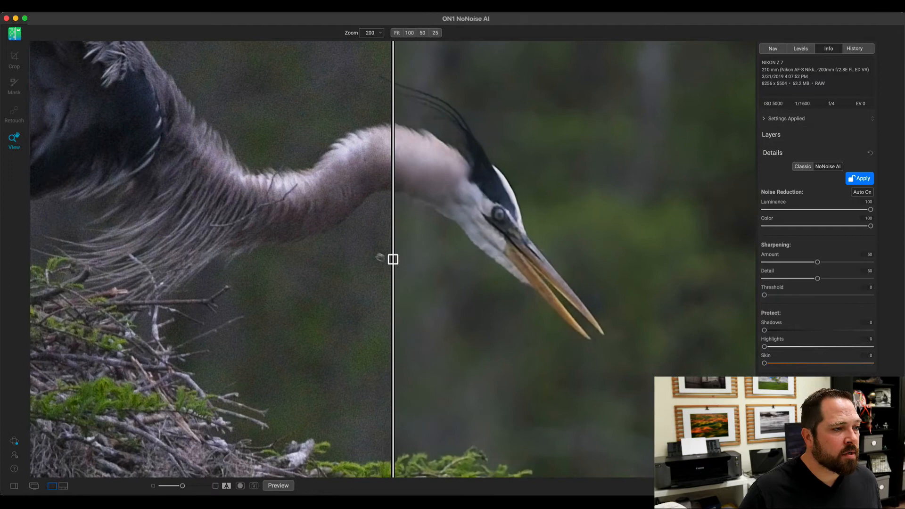
# Slide the before/after divider across the heron's head and neck to compare noise up close
pyautogui.moveTo(393, 258); pyautogui.dragTo(86, 258)
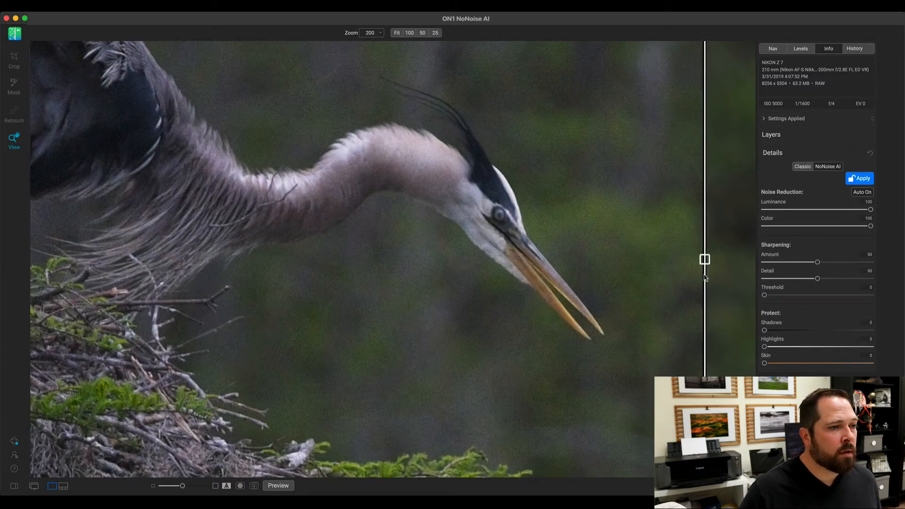
pyautogui.moveTo(704, 259); pyautogui.dragTo(418, 259)
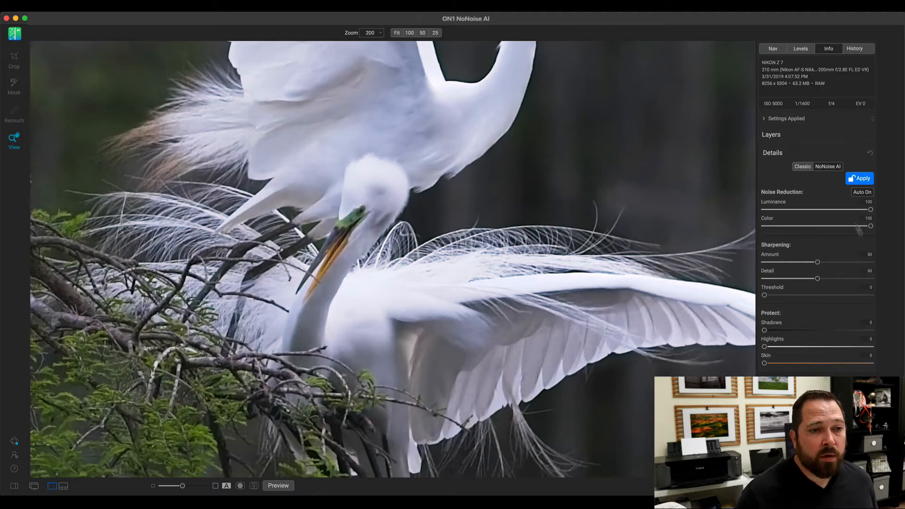
pyautogui.moveTo(817, 278)
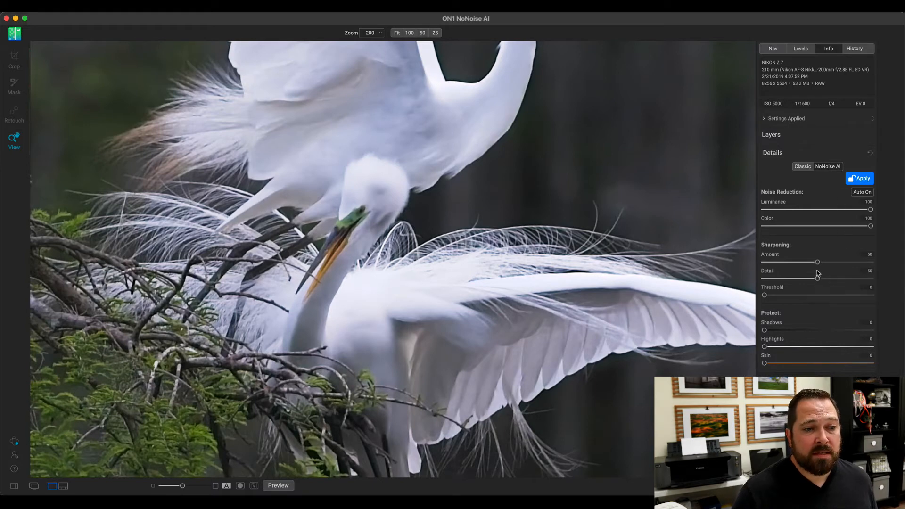
# Zero the Sharpening Amount, Color and Luminance sliders to expose the raw grain
pyautogui.moveTo(816, 261); pyautogui.dragTo(764, 261)
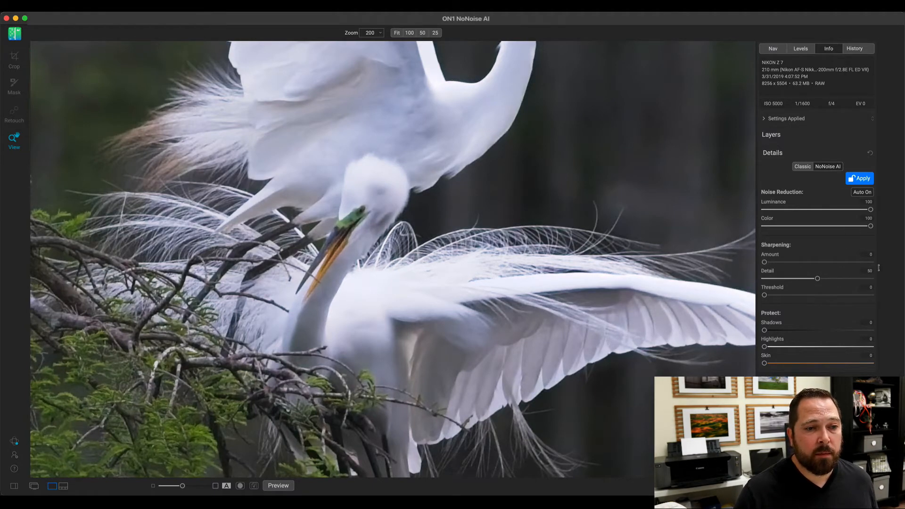
pyautogui.moveTo(870, 225); pyautogui.dragTo(764, 225)
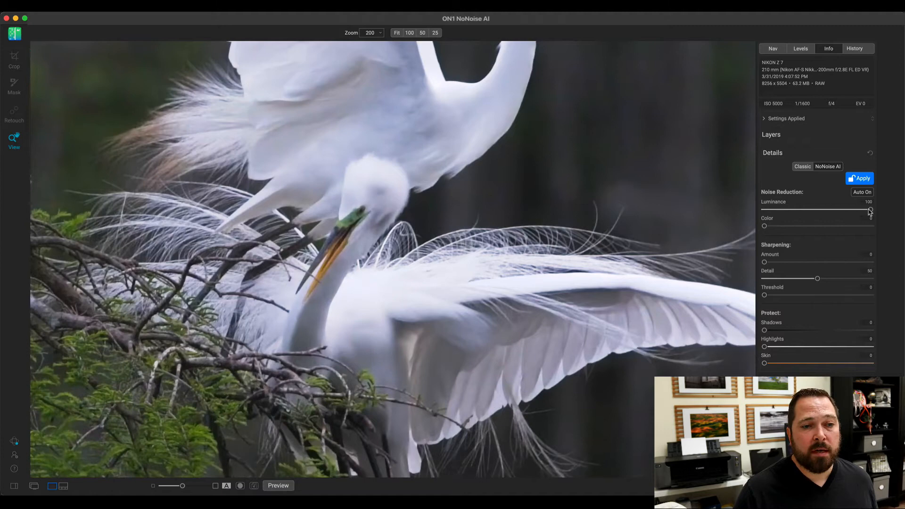
pyautogui.moveTo(868, 209); pyautogui.dragTo(764, 209)
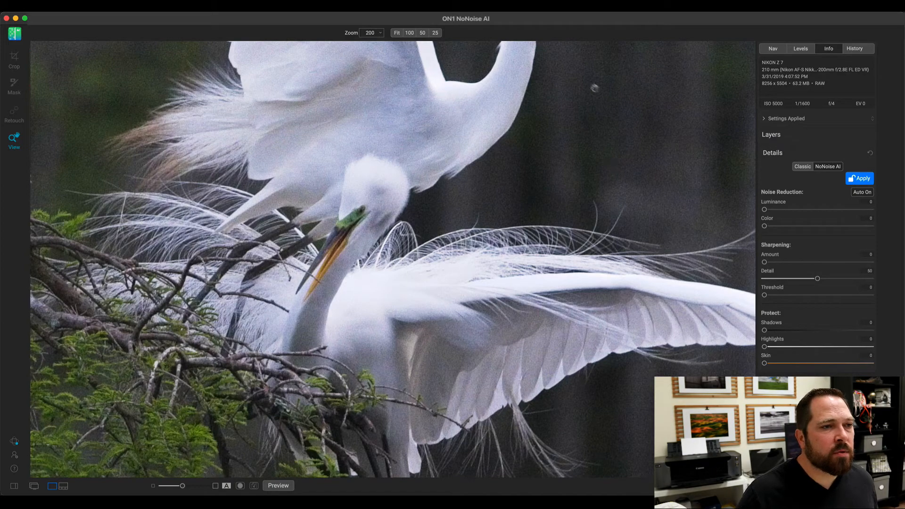
pyautogui.moveTo(618, 132)
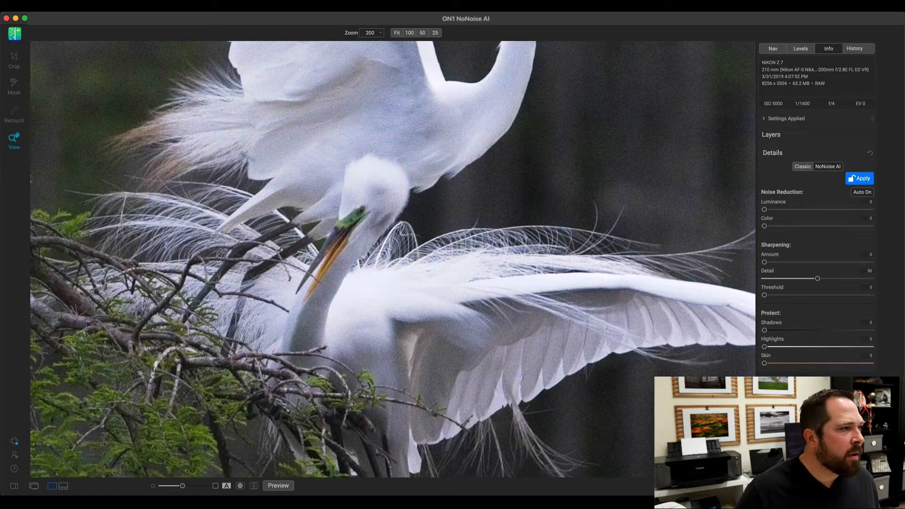
pyautogui.moveTo(773, 256)
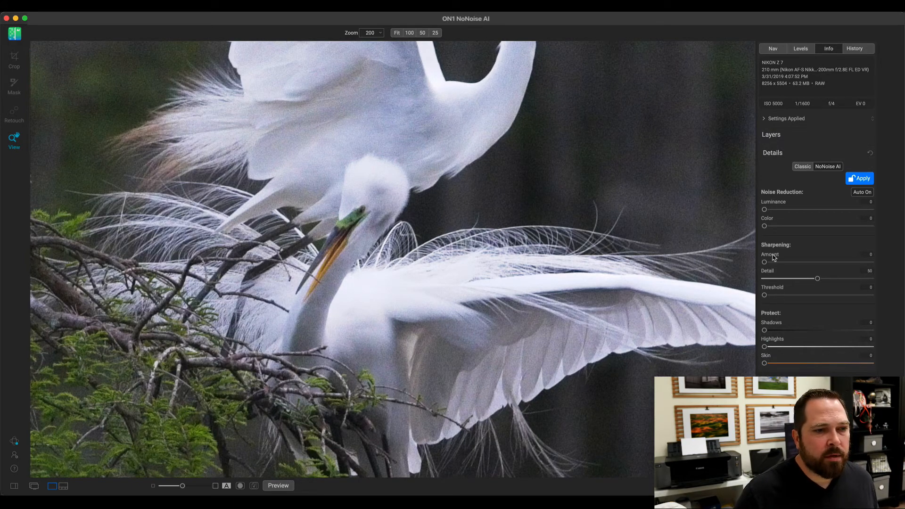
# Swing Color noise reduction between 0 and 100 to compare, leaving it at full 100
pyautogui.moveTo(764, 225); pyautogui.dragTo(860, 226)
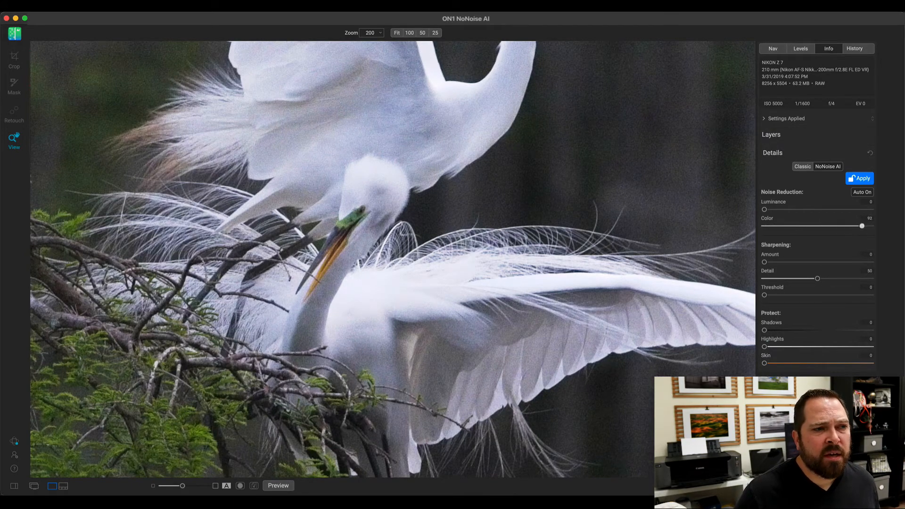
pyautogui.moveTo(862, 226); pyautogui.dragTo(871, 225)
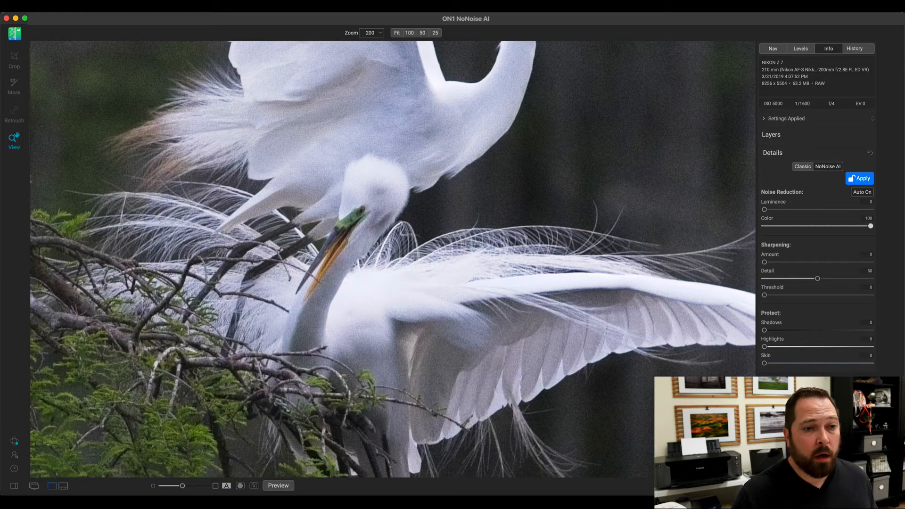
pyautogui.moveTo(871, 225); pyautogui.dragTo(764, 225)
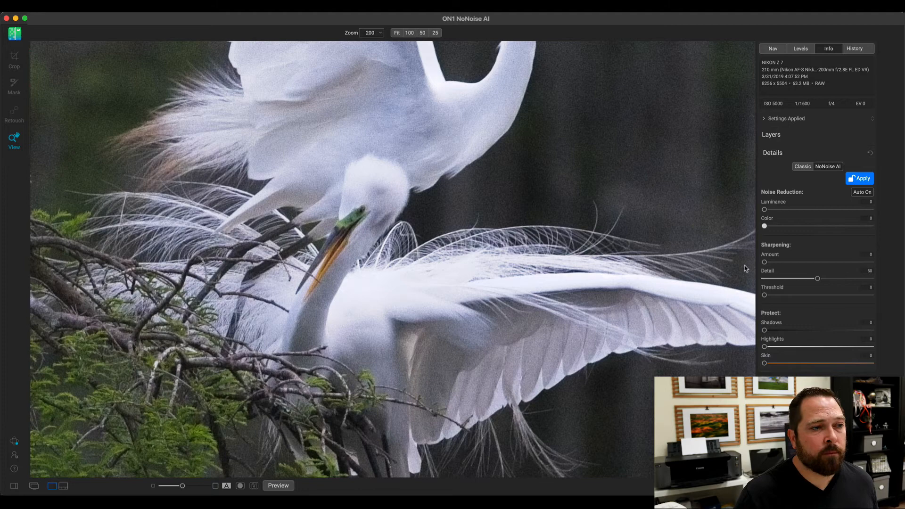
pyautogui.moveTo(763, 226); pyautogui.dragTo(871, 225)
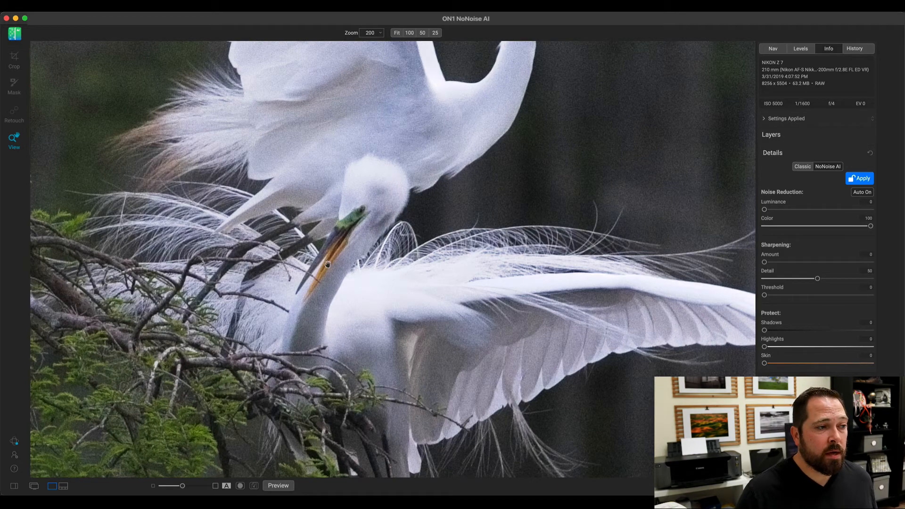
pyautogui.moveTo(685, 275)
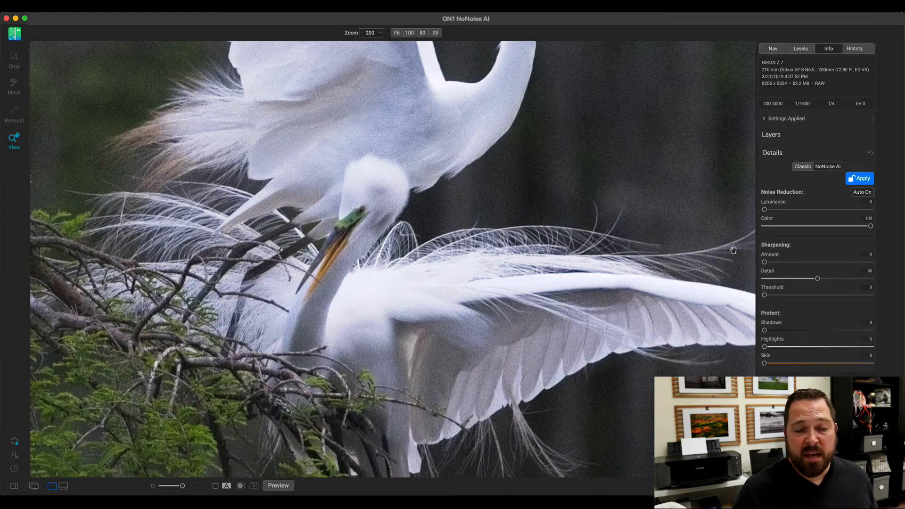
pyautogui.moveTo(859, 236)
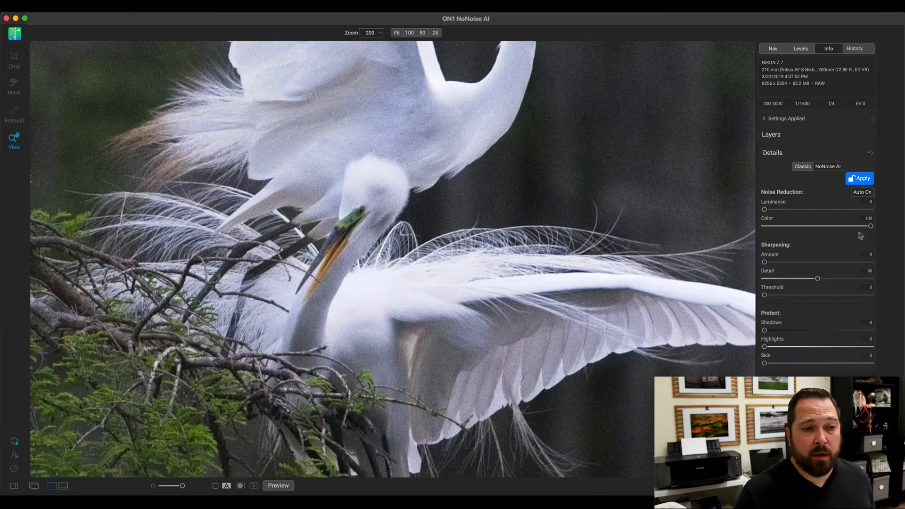
pyautogui.moveTo(869, 225); pyautogui.dragTo(769, 225)
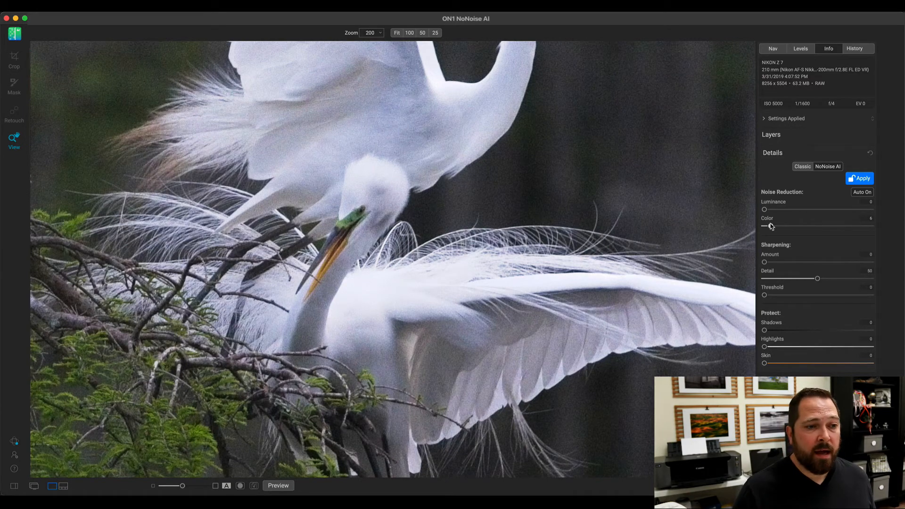
pyautogui.moveTo(765, 225); pyautogui.dragTo(870, 225)
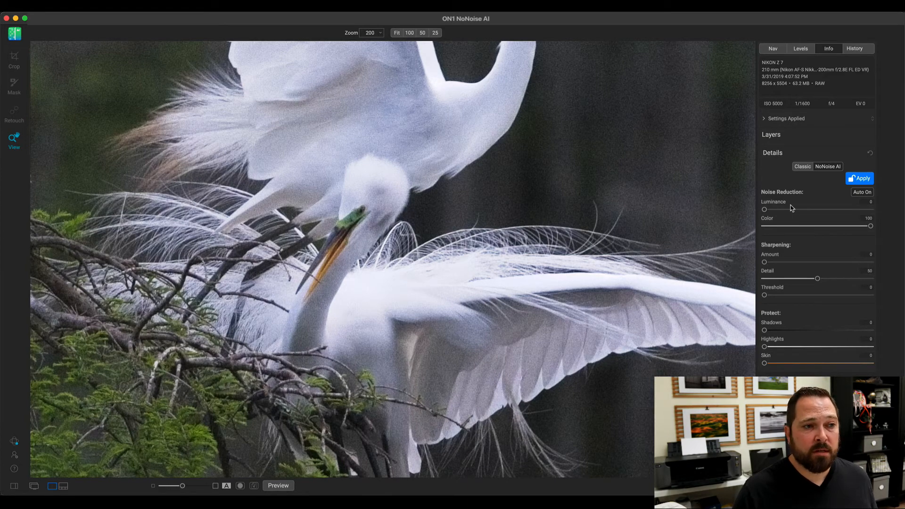
# Push Luminance noise reduction to the maximum 100, then reset it to 0
pyautogui.moveTo(764, 209); pyautogui.dragTo(780, 209)
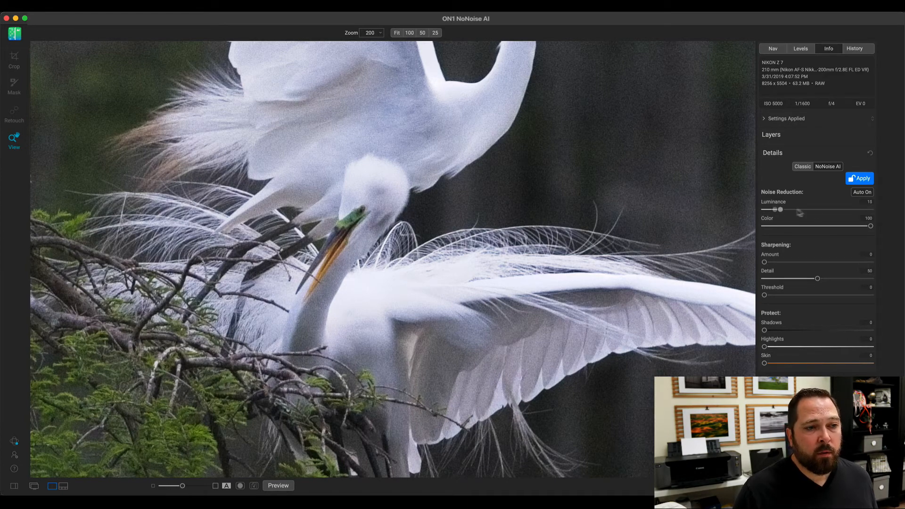
pyautogui.moveTo(779, 209); pyautogui.dragTo(869, 210)
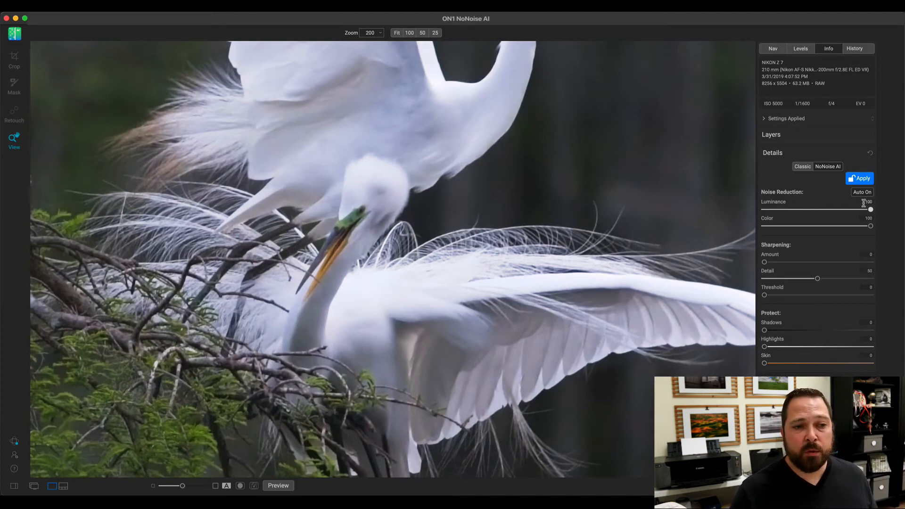
pyautogui.moveTo(869, 210); pyautogui.dragTo(765, 209)
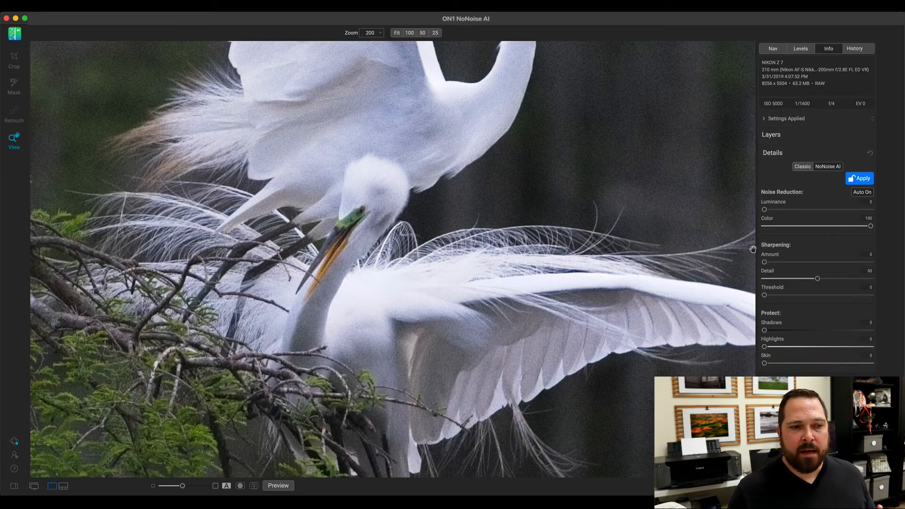
# Raise Luminance noise reduction gradually through 48 and 70 to settle at 77
pyautogui.moveTo(764, 209); pyautogui.dragTo(773, 209)
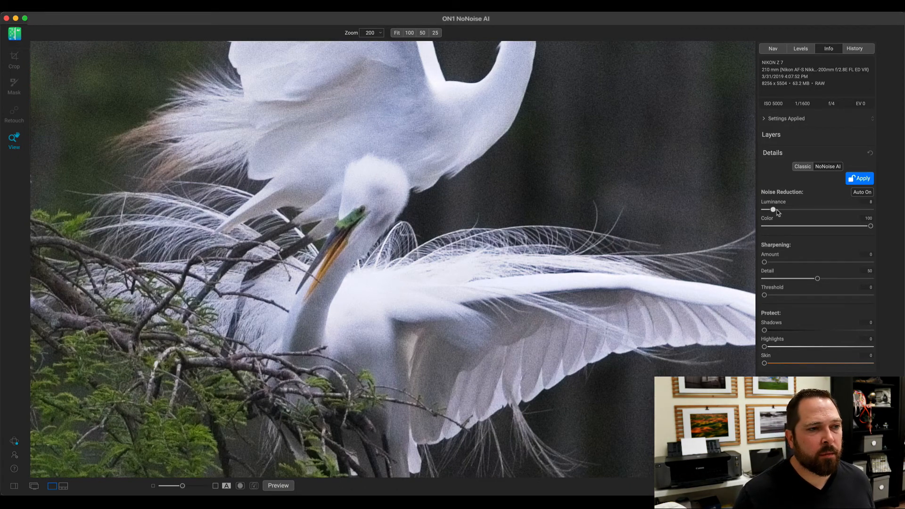
pyautogui.moveTo(773, 210); pyautogui.dragTo(814, 209)
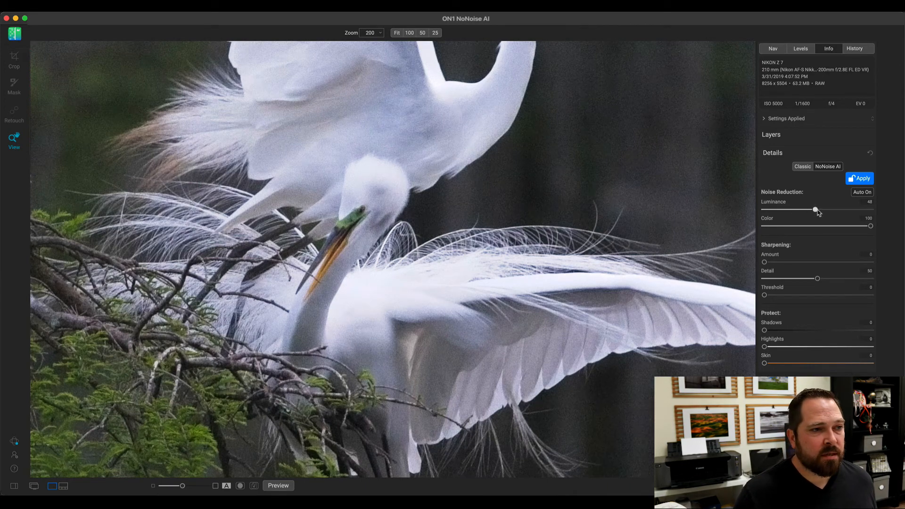
pyautogui.moveTo(814, 209); pyautogui.dragTo(838, 210)
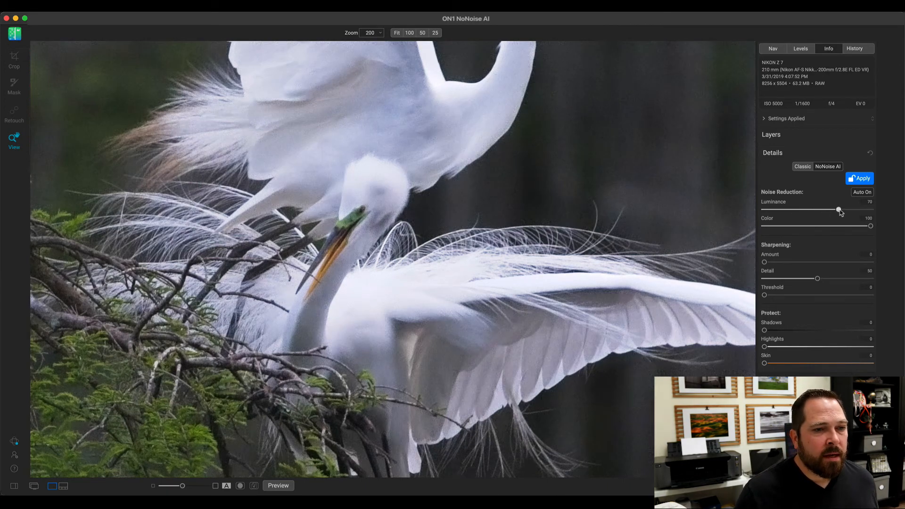
pyautogui.moveTo(838, 210); pyautogui.dragTo(843, 209)
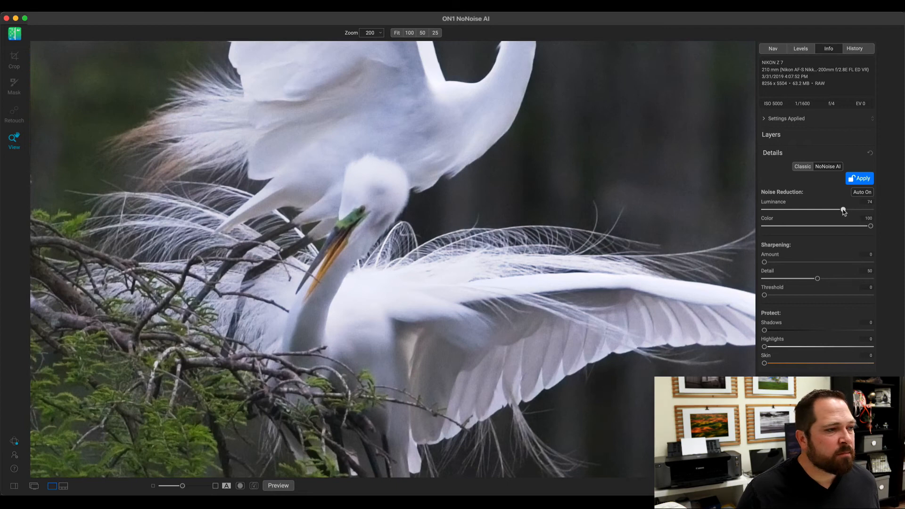
pyautogui.moveTo(843, 209); pyautogui.dragTo(846, 209)
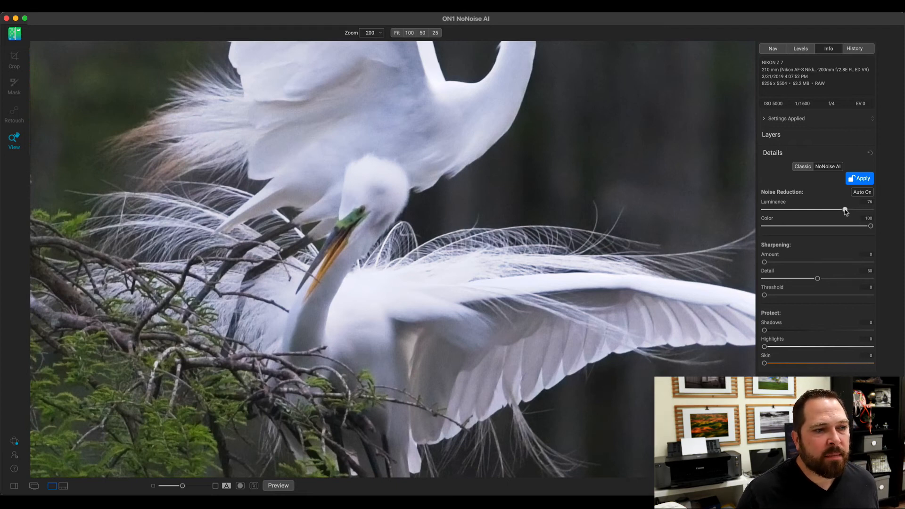
pyautogui.moveTo(845, 209); pyautogui.dragTo(847, 210)
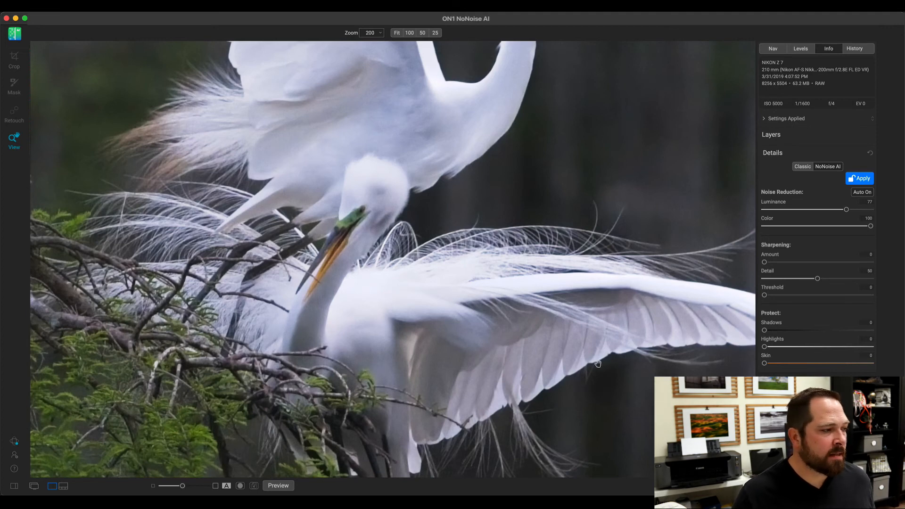
pyautogui.moveTo(835, 273)
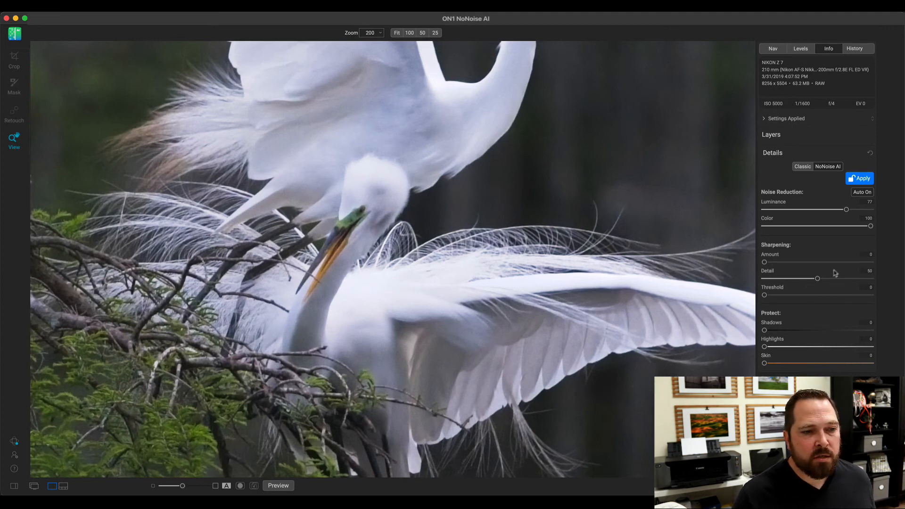
# Set Sharpening Amount to about 47, then show the unprocessed original for comparison
pyautogui.moveTo(764, 262); pyautogui.dragTo(802, 261)
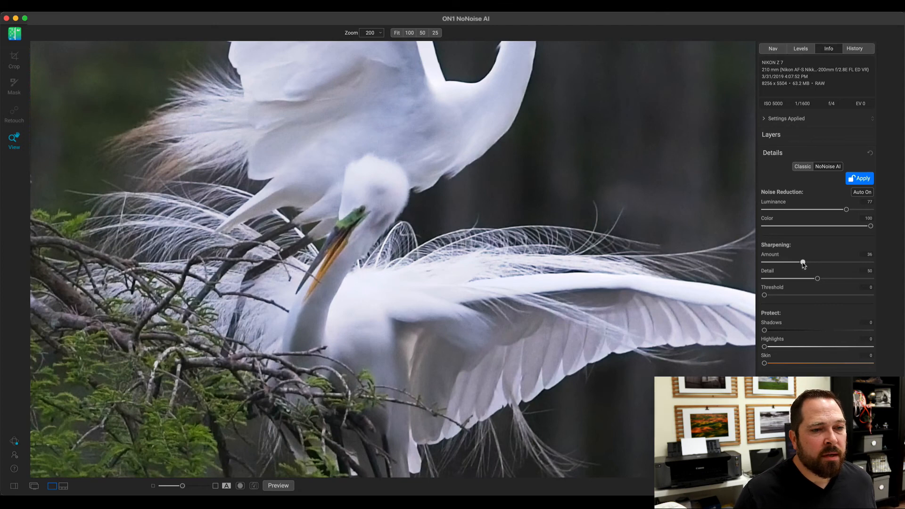
pyautogui.moveTo(802, 262); pyautogui.dragTo(808, 262)
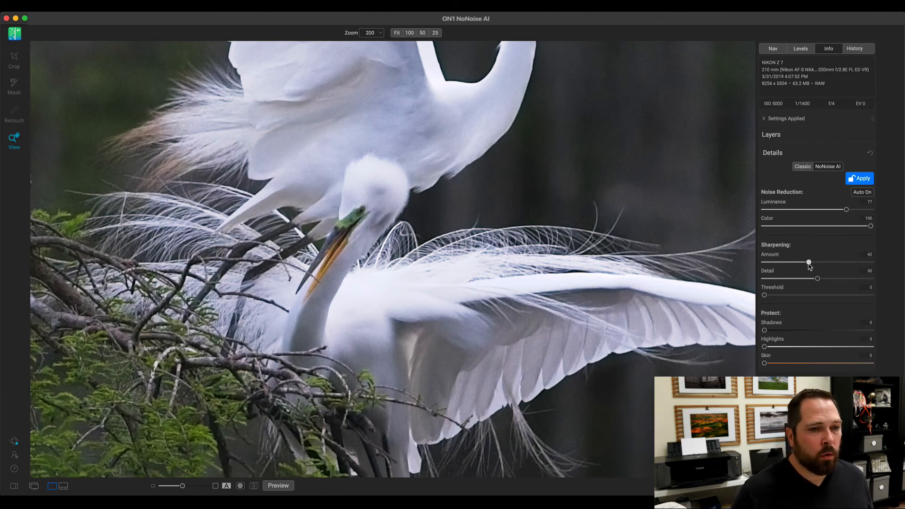
pyautogui.moveTo(808, 262); pyautogui.dragTo(813, 262)
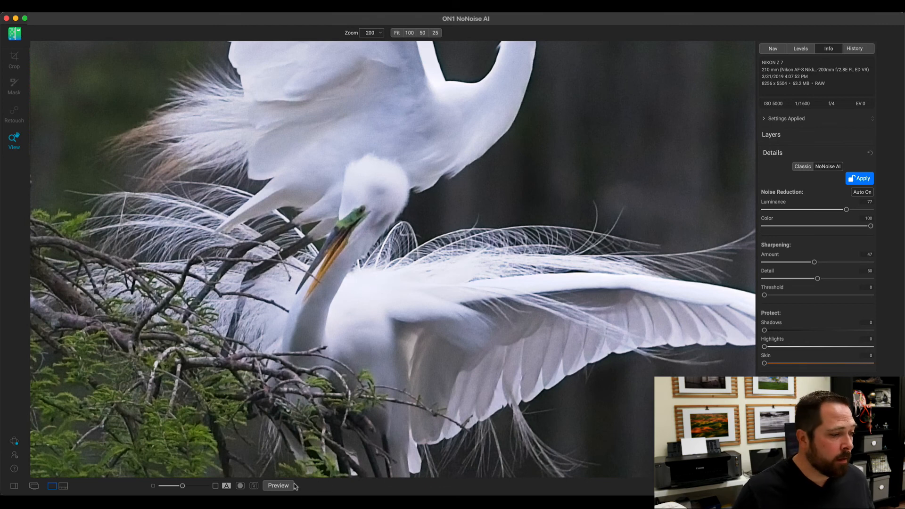
pyautogui.click(278, 485)
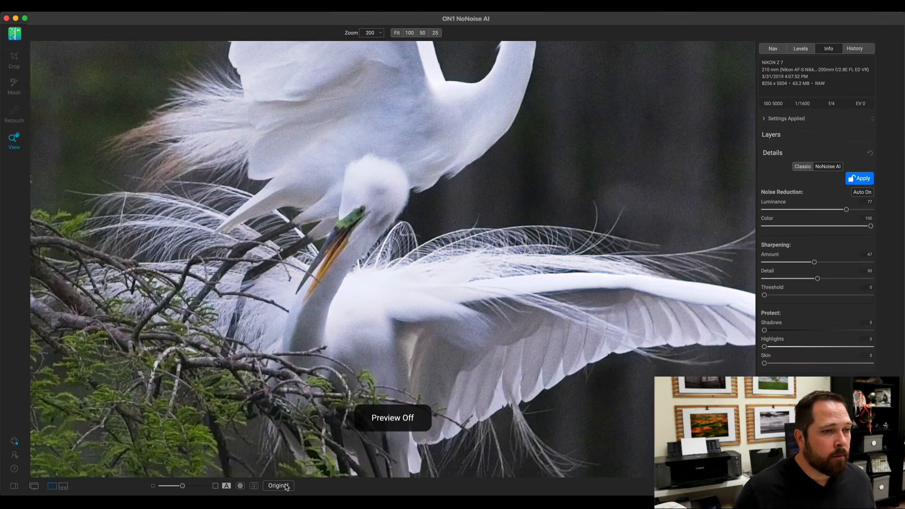